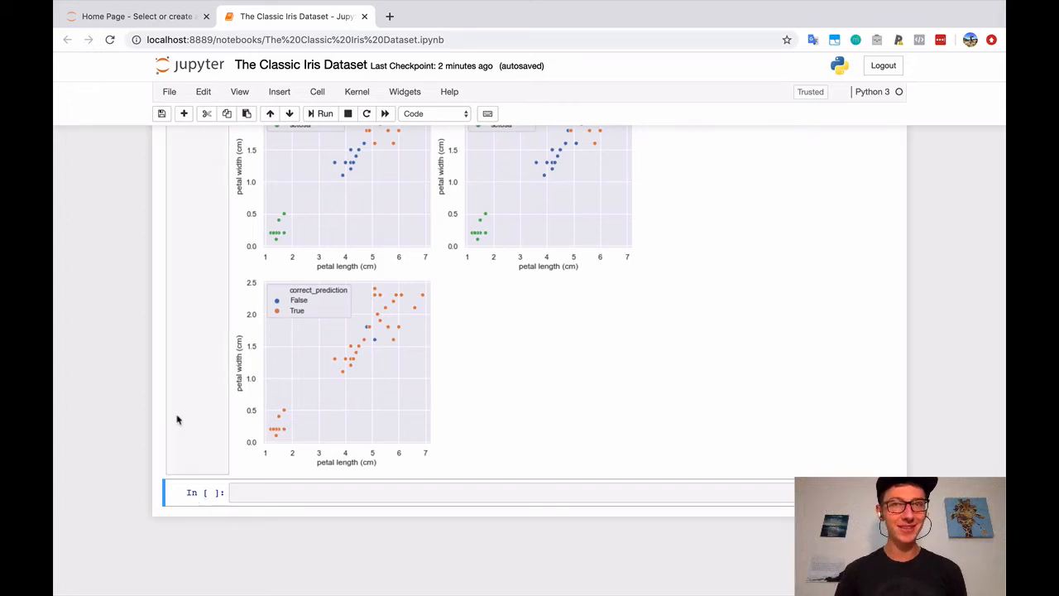
Scroll to the notebook's end, type the heading 'In Conclusion...', and begin 'In conclusion, we achieved a'
scroll(down, 3)
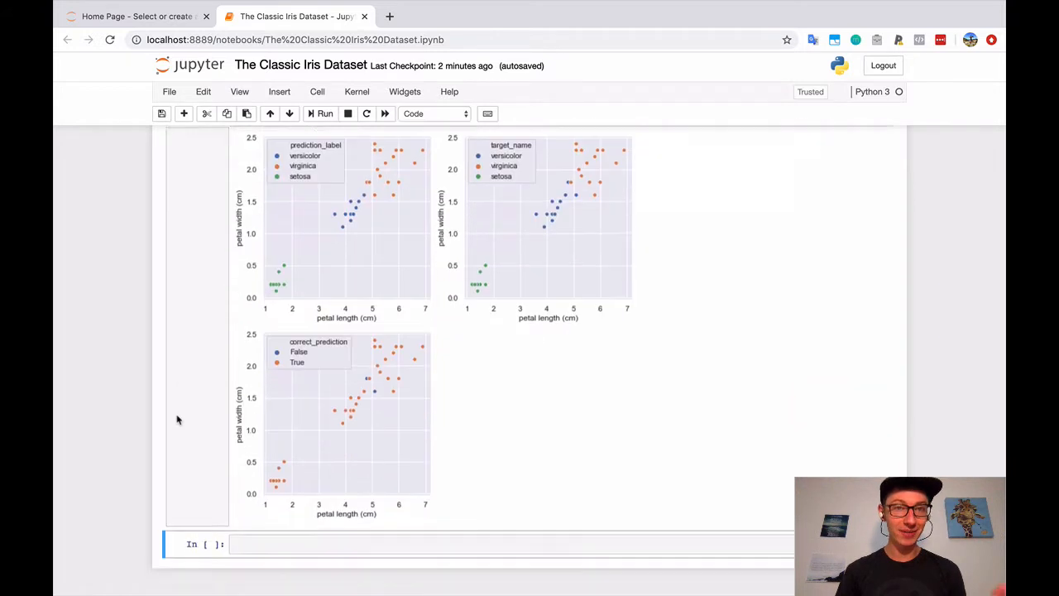
scroll(down, 3)
text(#)
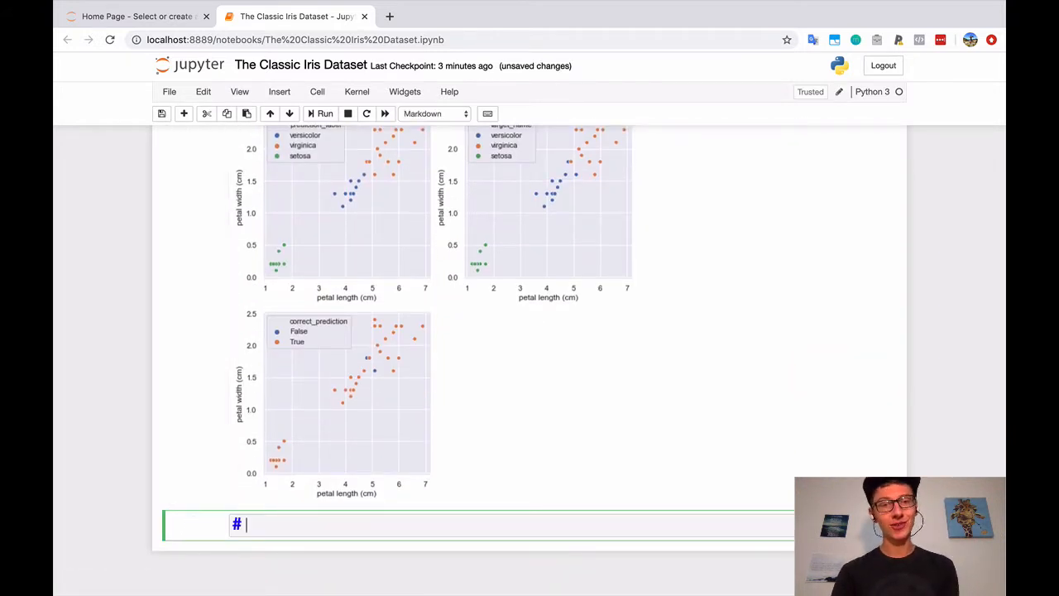
text(In Conclu)
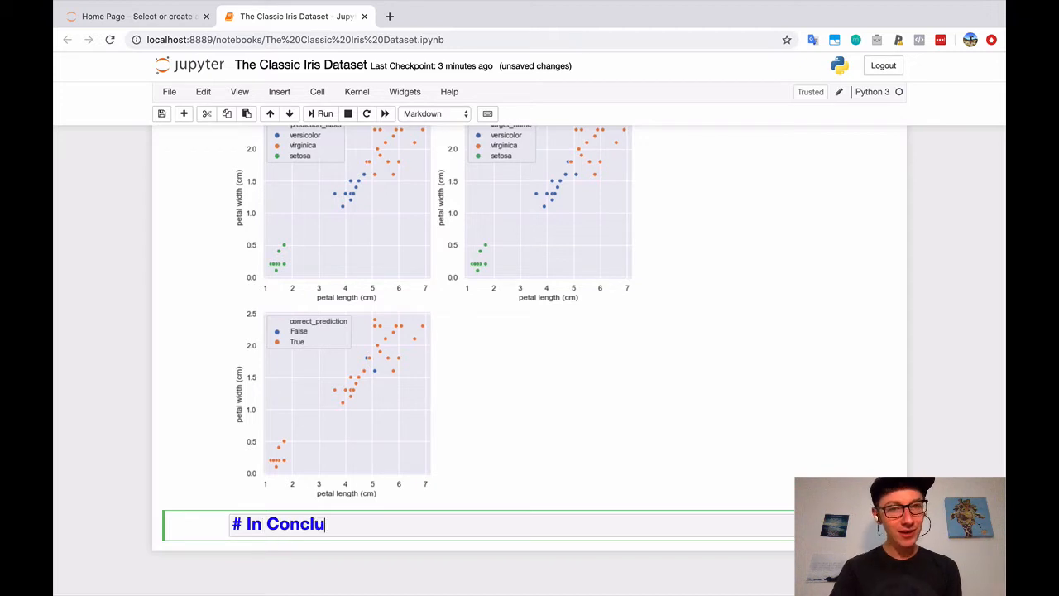
text(sion...)
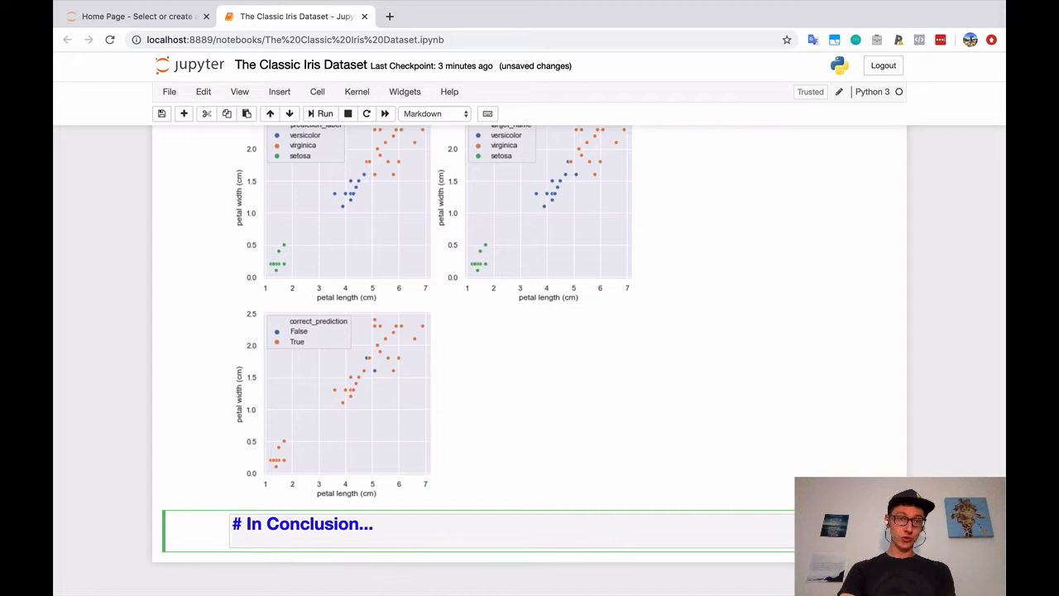
text(In conclusion,)
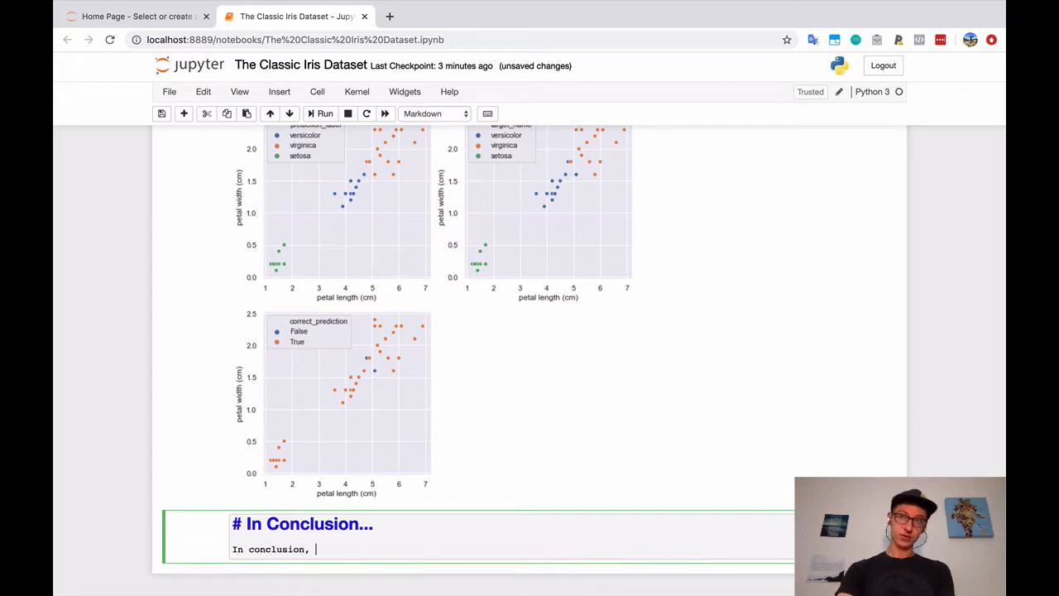
text(we achieved a)
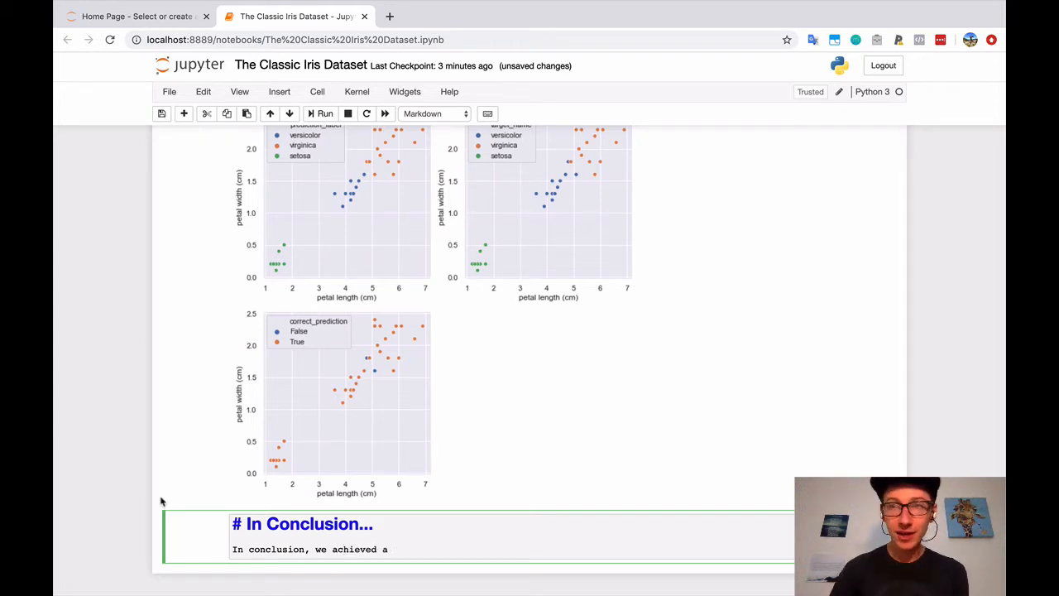
Extend the sentence to cite 95% test accuracy using a Logistic Regression model with these parameters
scroll(up, 3)
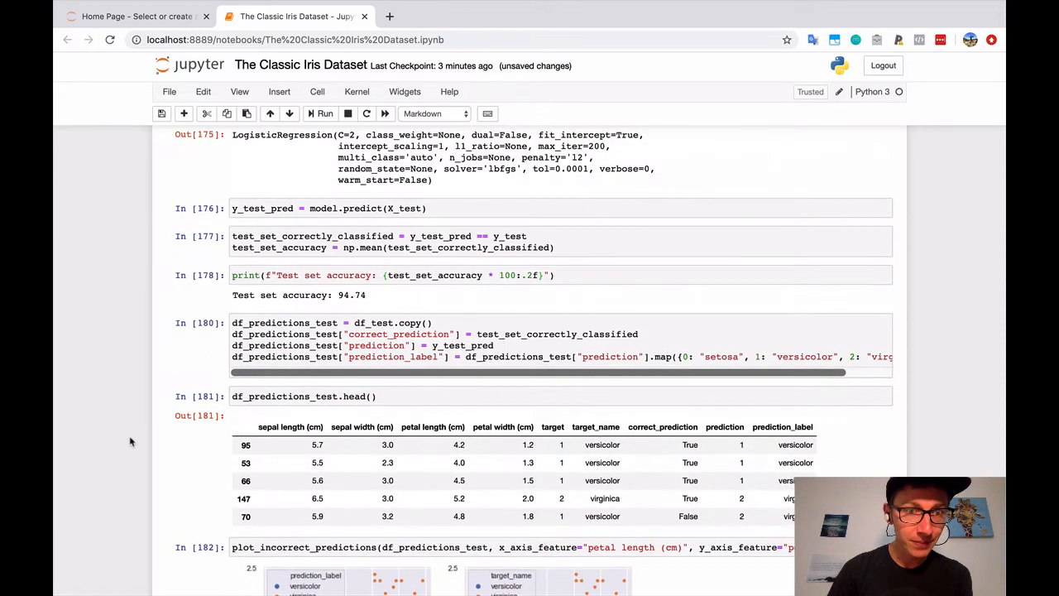
mouse_move(340, 294)
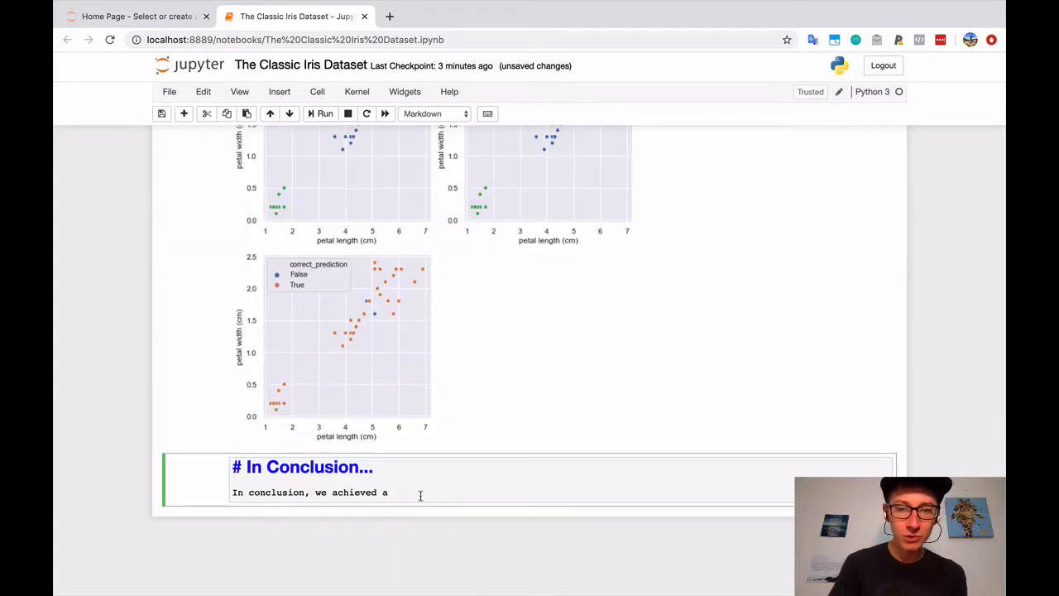
text(95%)
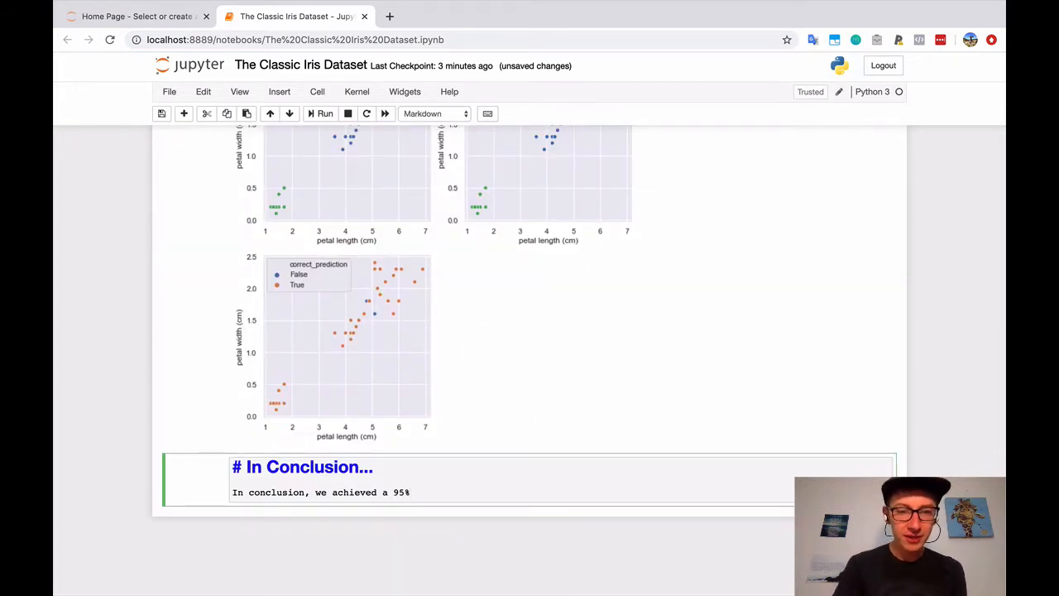
text(accuracy on the test dataset)
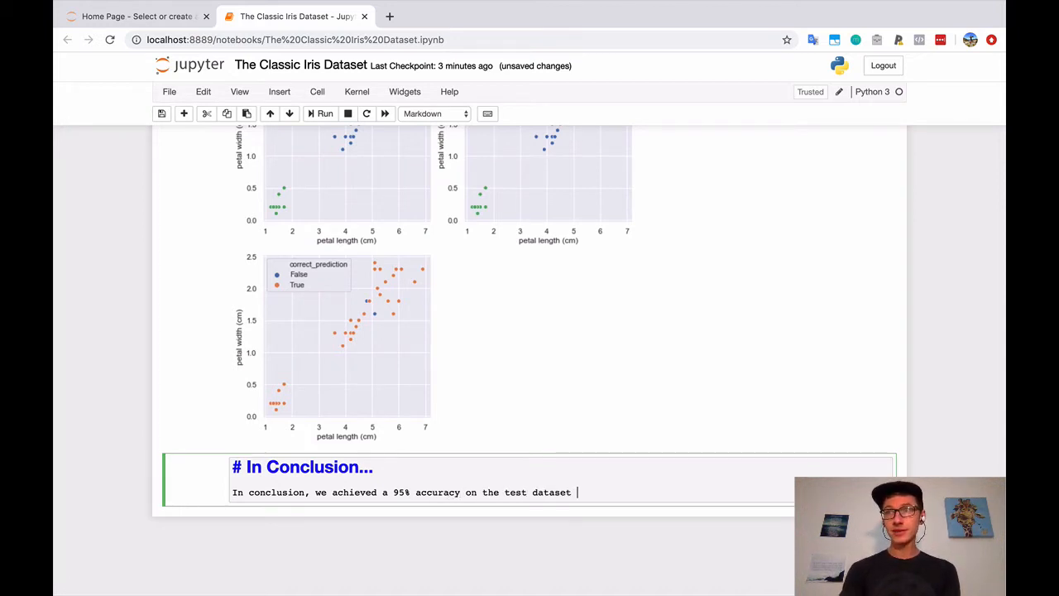
text(using a L)
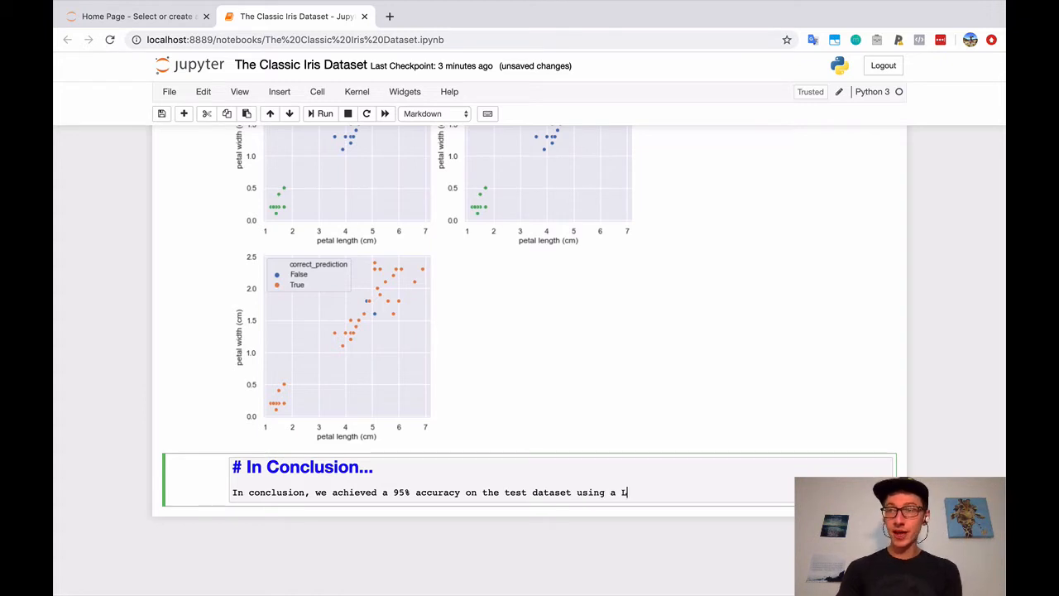
text(ogistic Regression model wi)
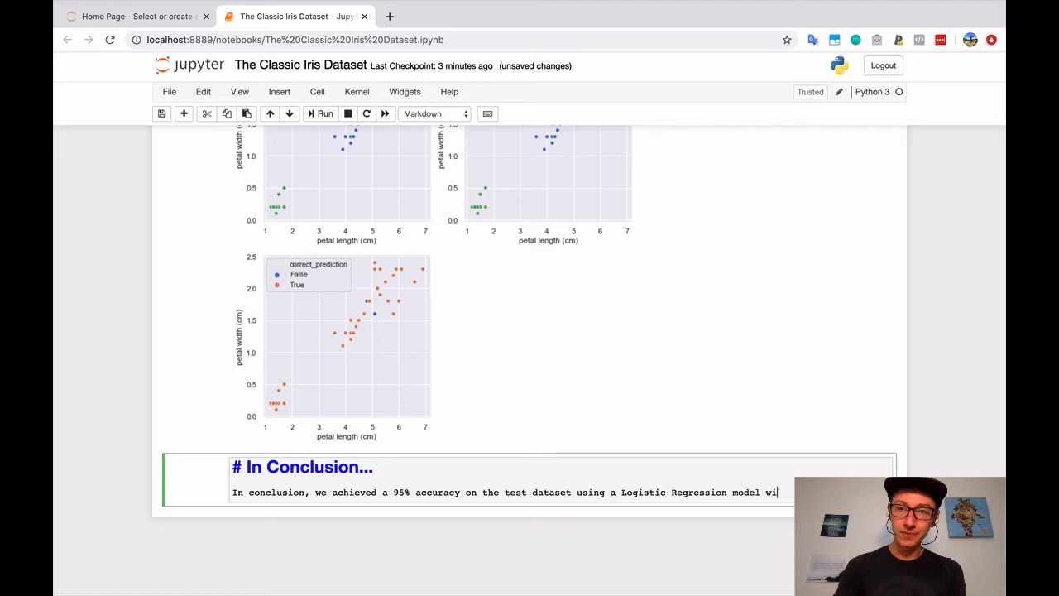
text(th)
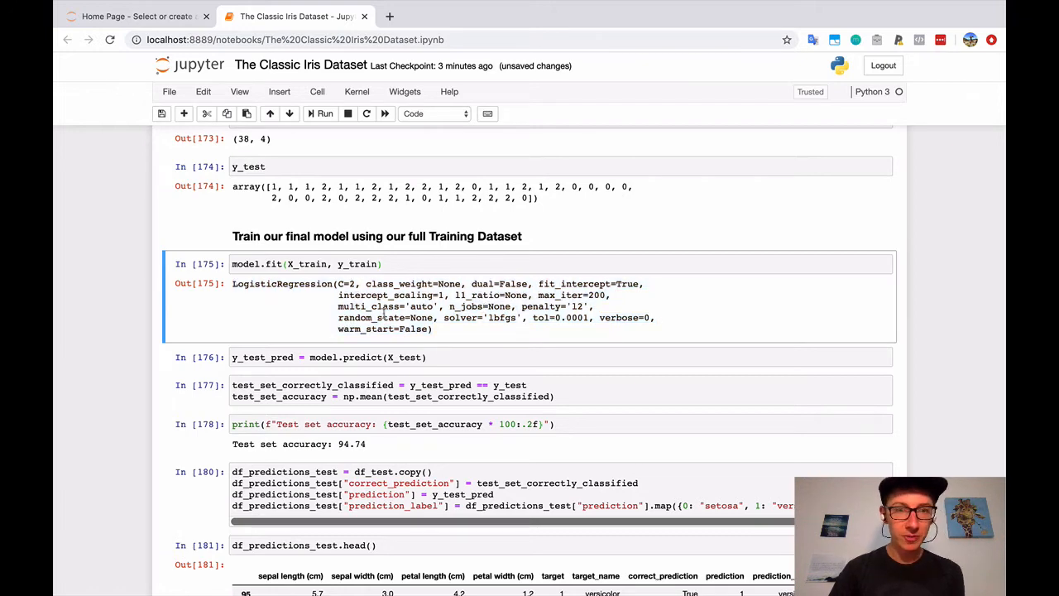
Add a triple-backtick code block holding the LogisticRegression(...) parameters copied from Out[175]
scroll(down, 3)
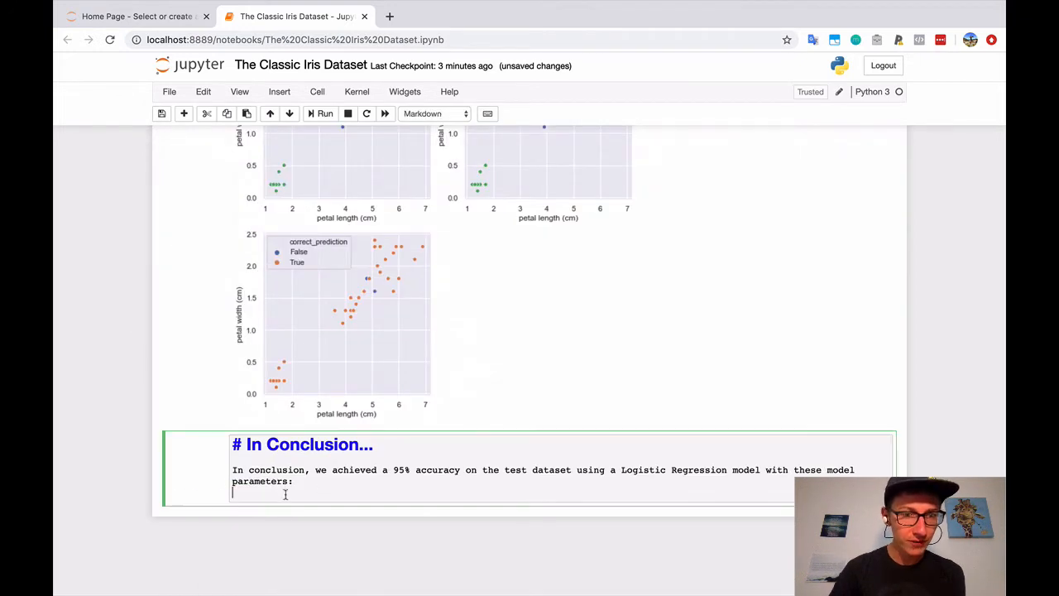
text(```)
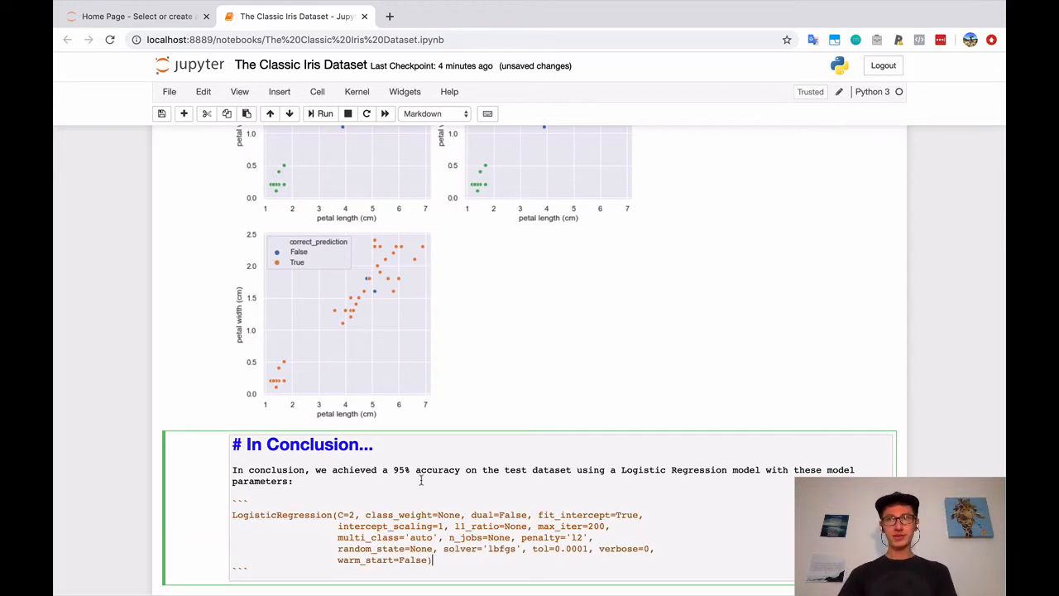
scroll(down, 3)
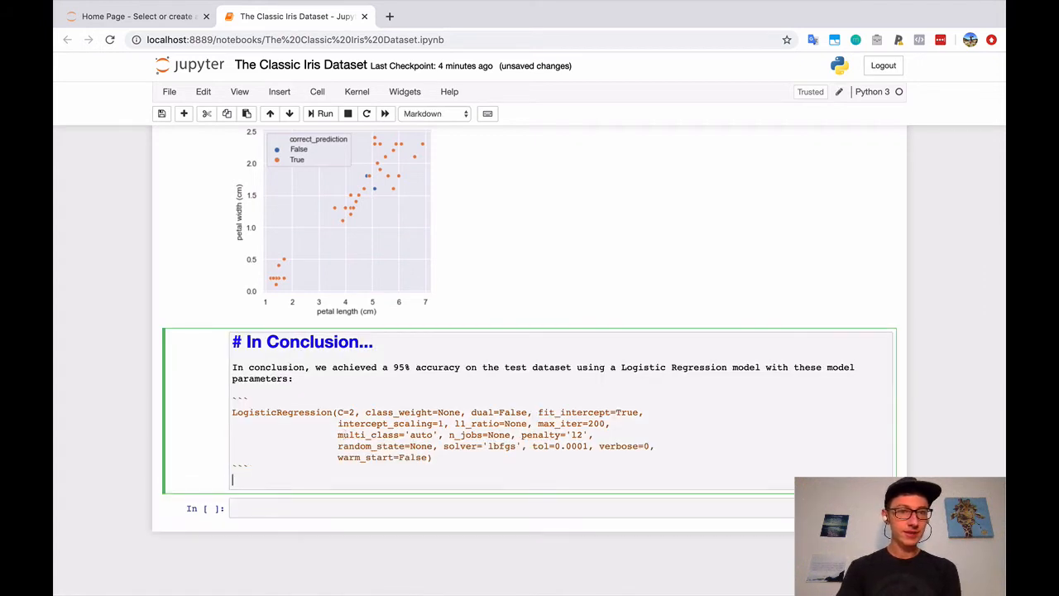
Add the bold line 'Congratulations on finishing a data science classification mini-project on the Iris dataset!' and render
text(**Congra)
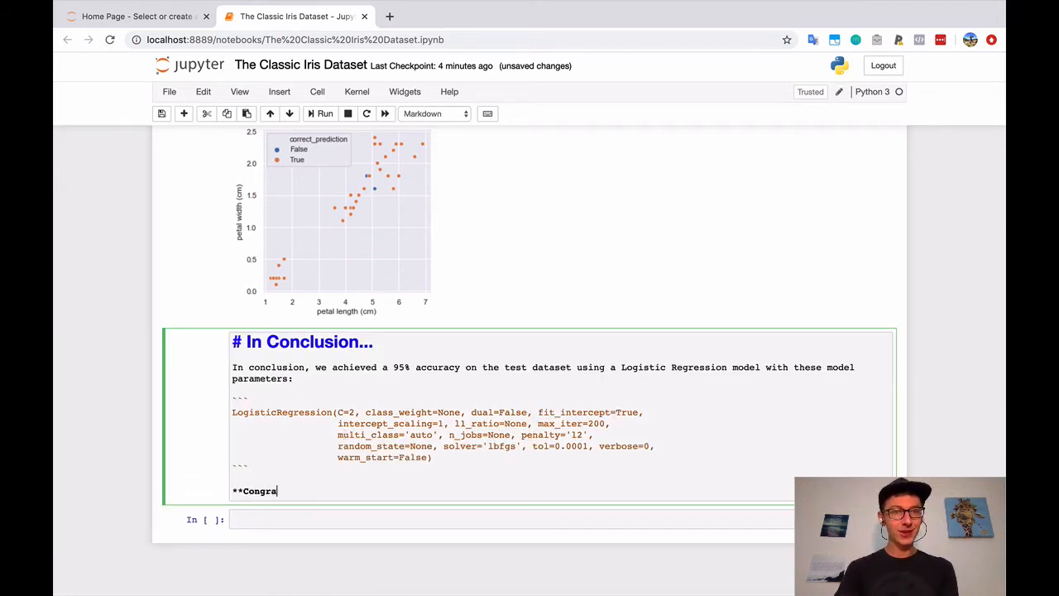
text(tulations on)
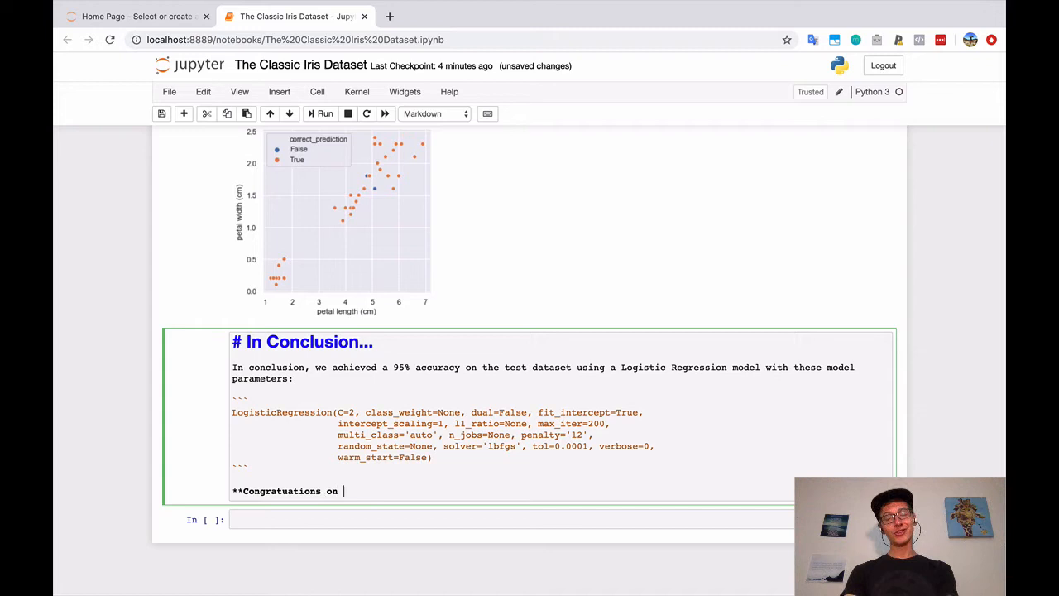
text(finishing)
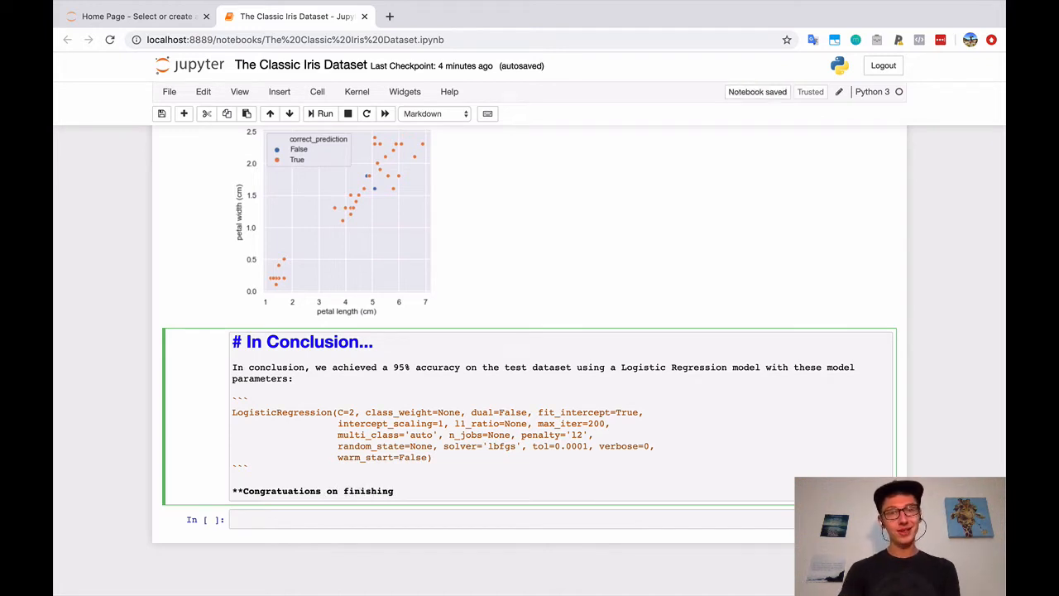
text(a data science)
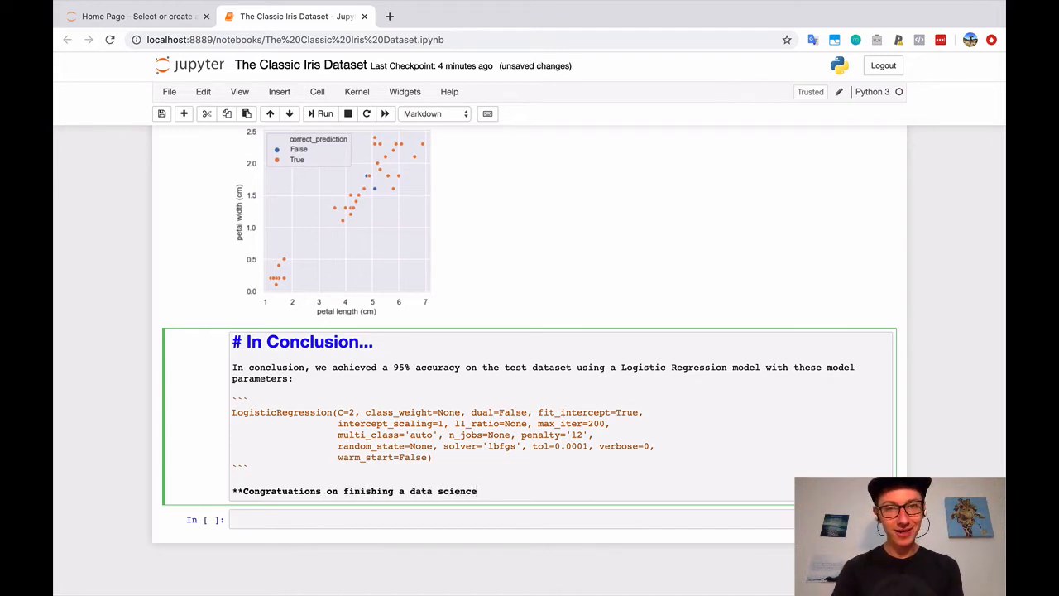
text(c)
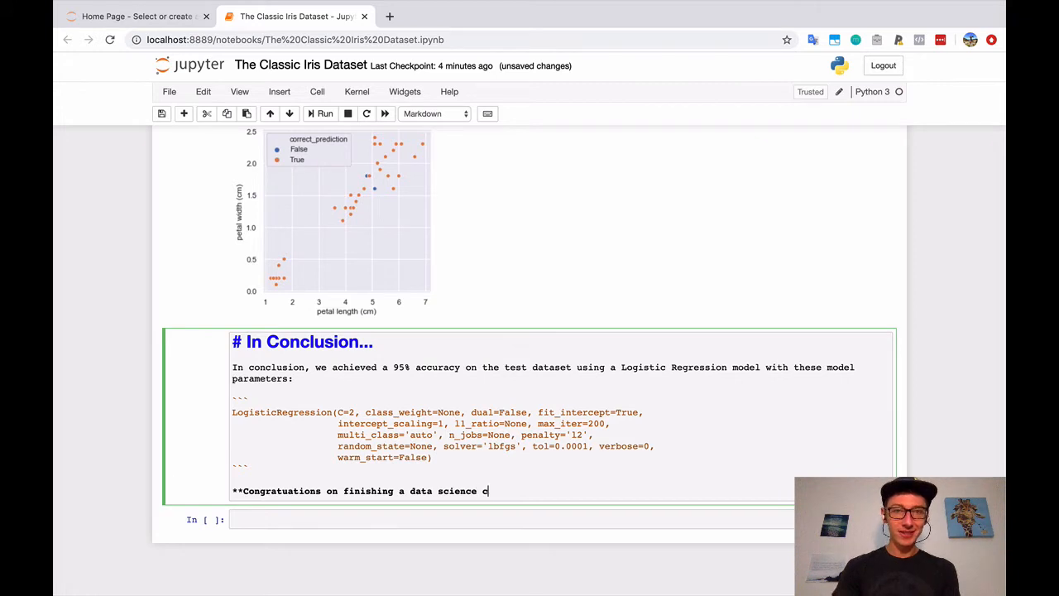
text(classification mini)
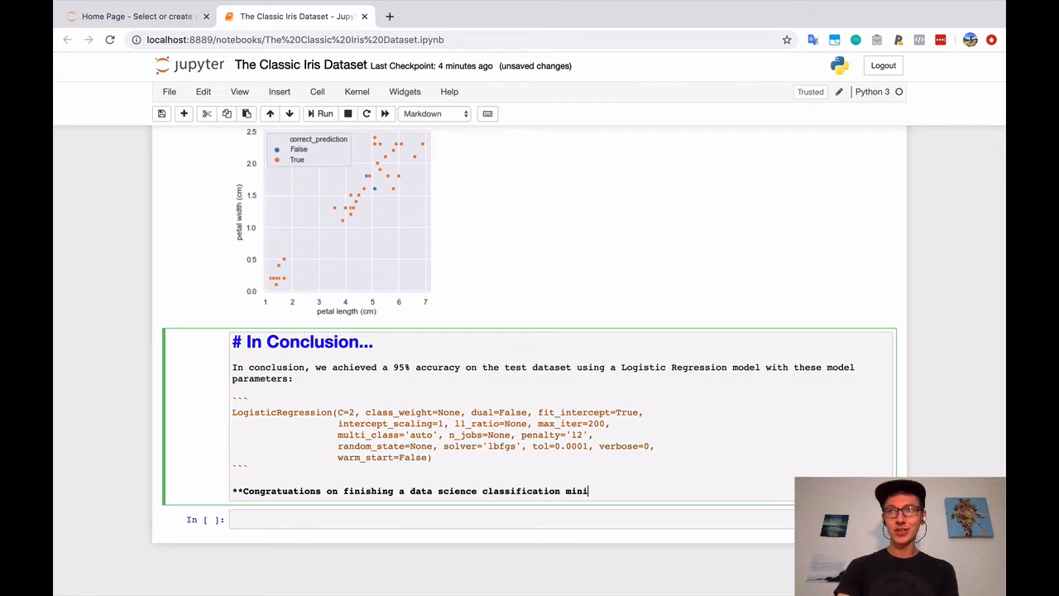
text(-project on)
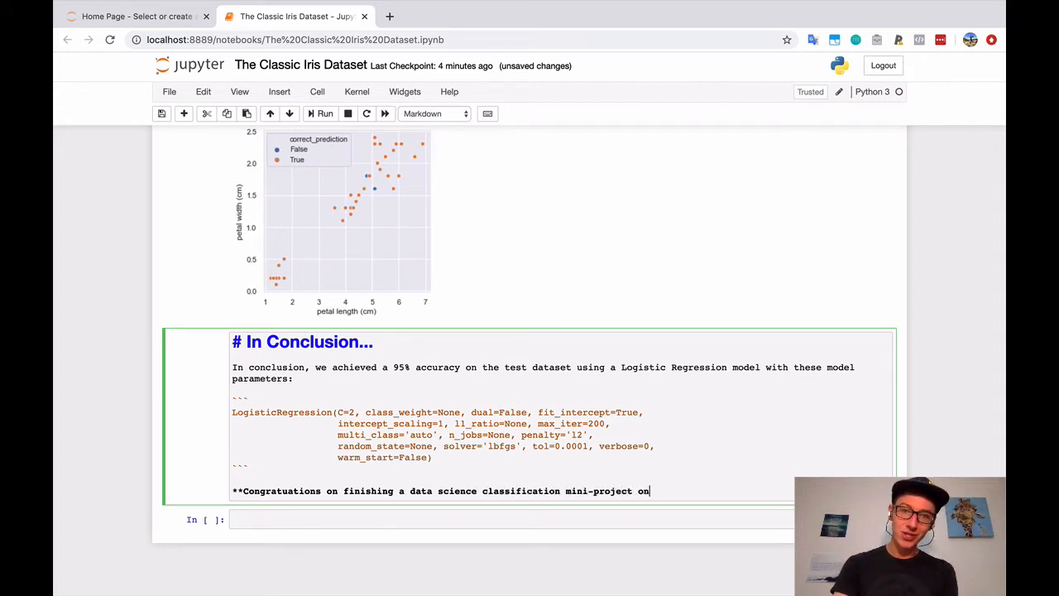
text(the Iris d)
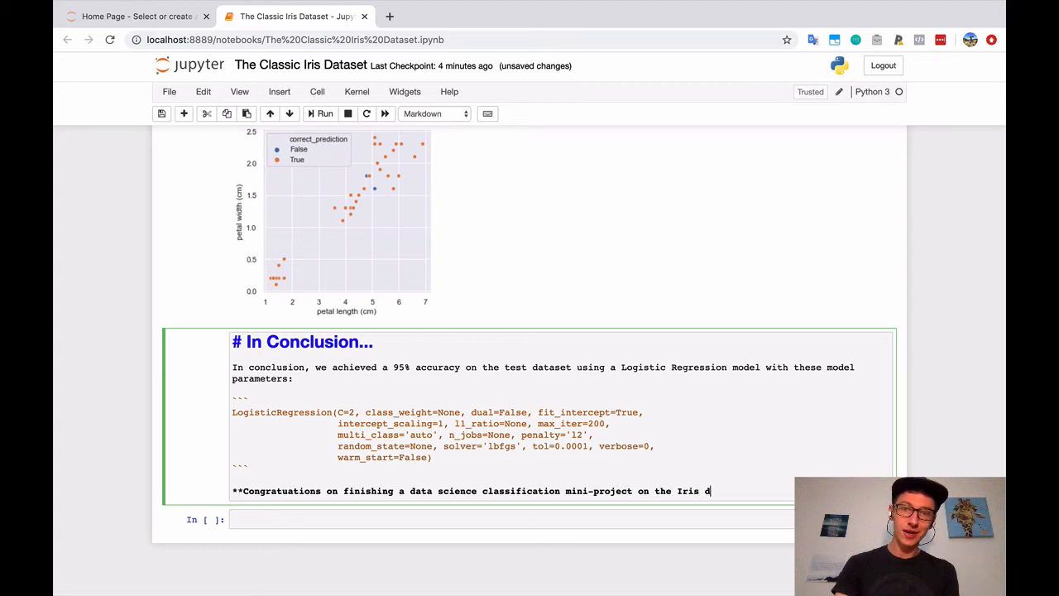
text(ataset!)
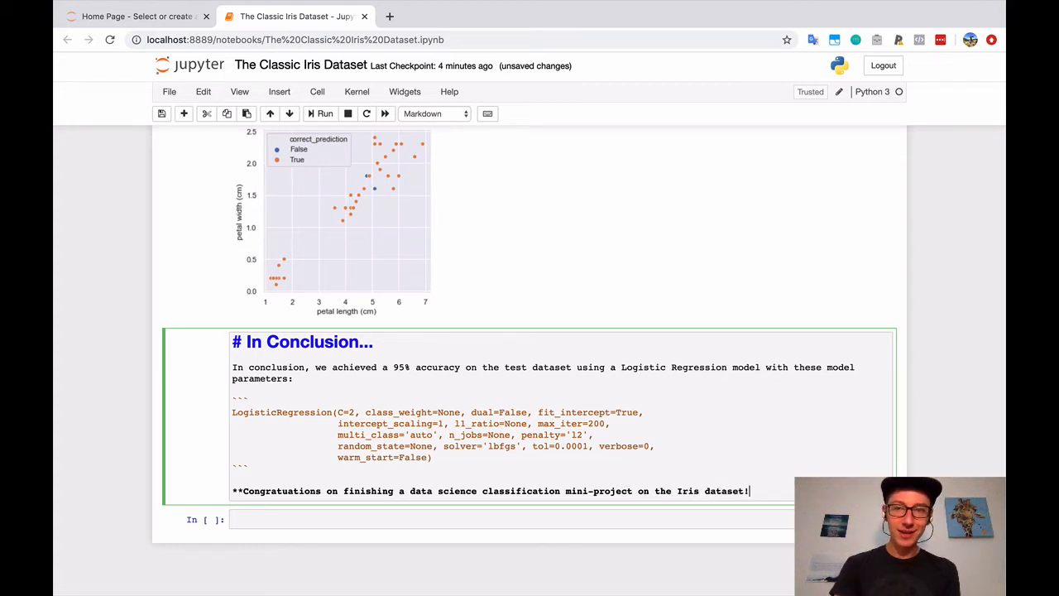
text(**)
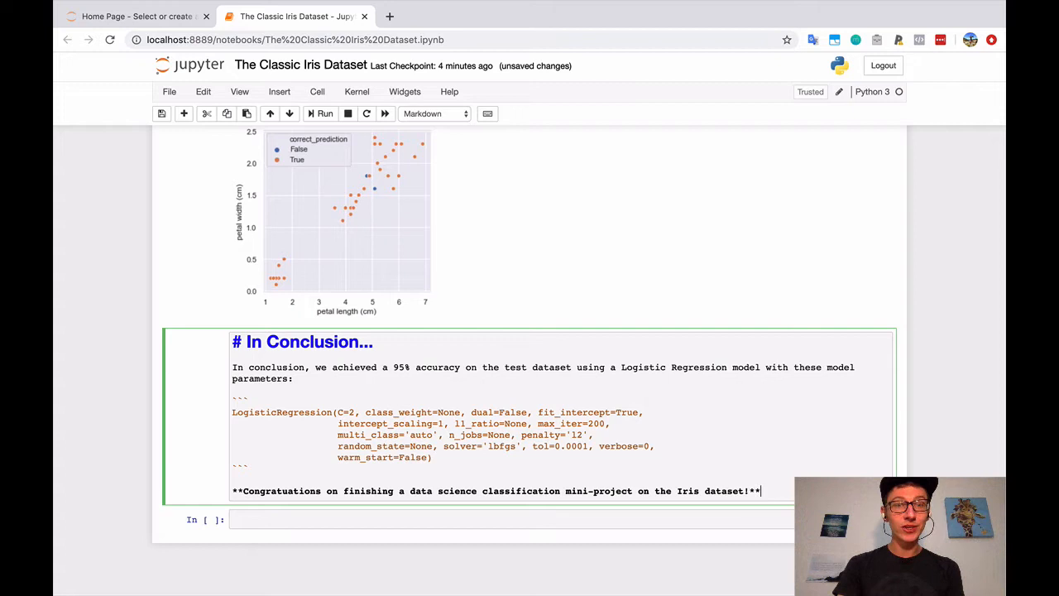
key(shift+enter)
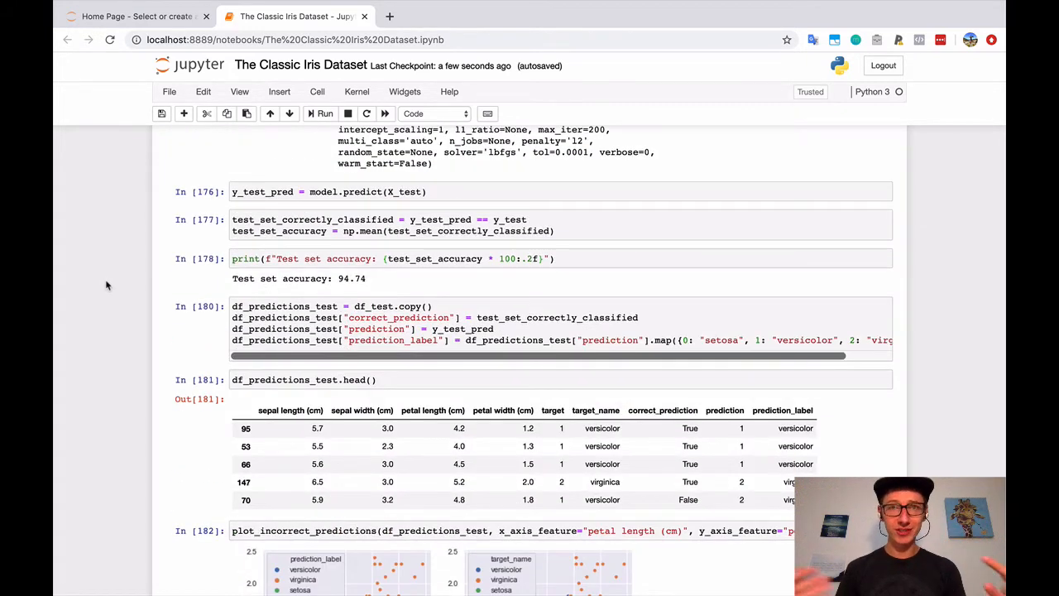
scroll(down, 3)
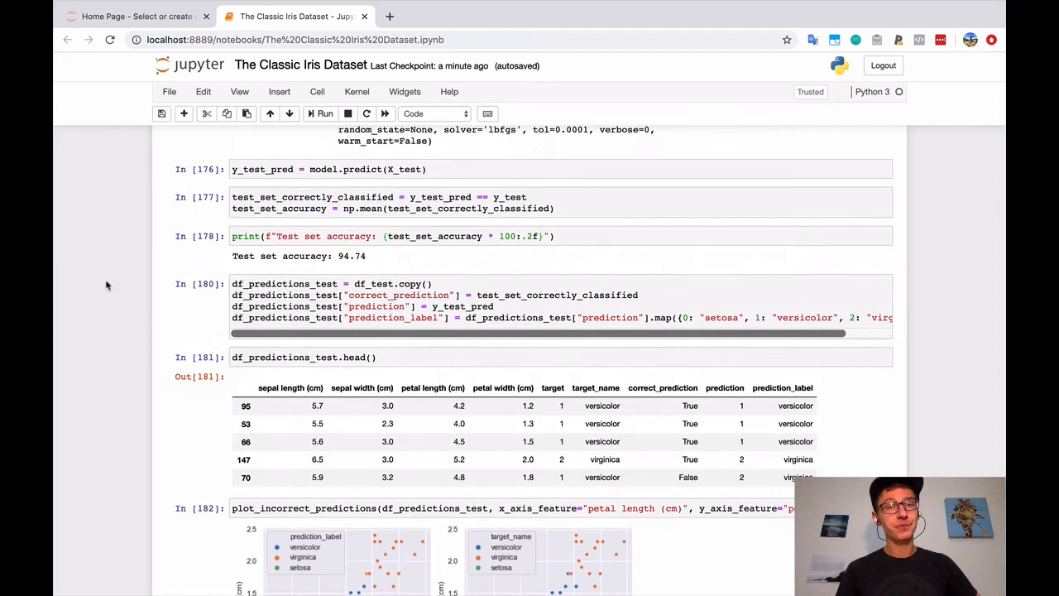
scroll(down, 3)
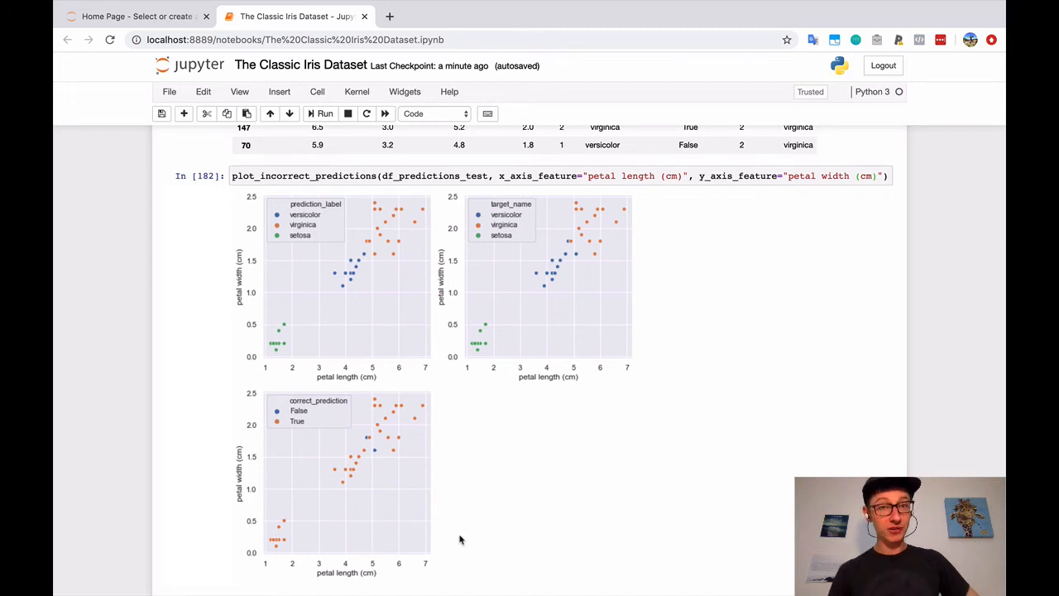
mouse_move(422, 489)
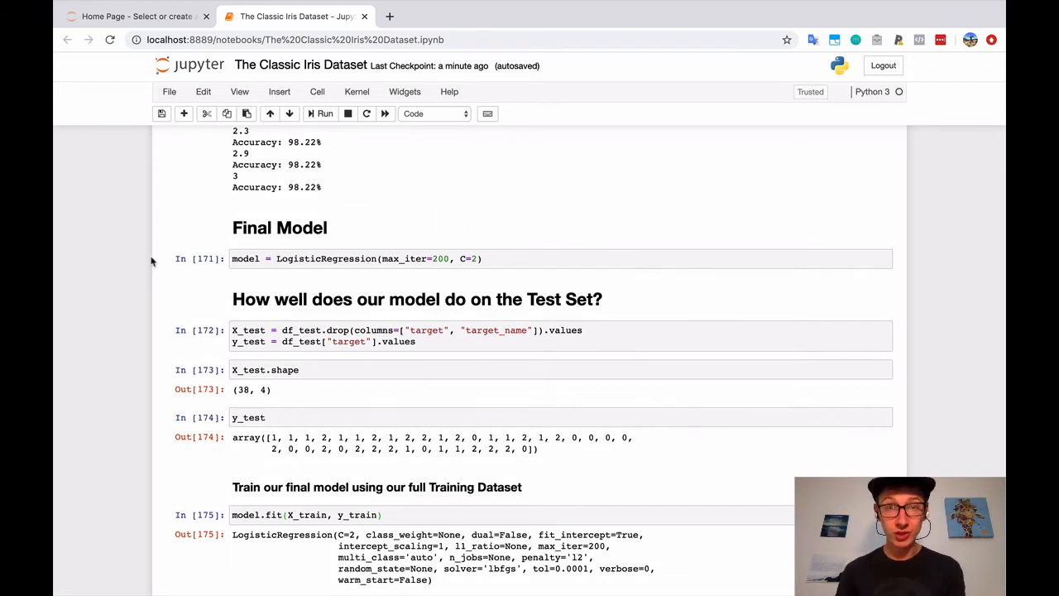
scroll(down, 3)
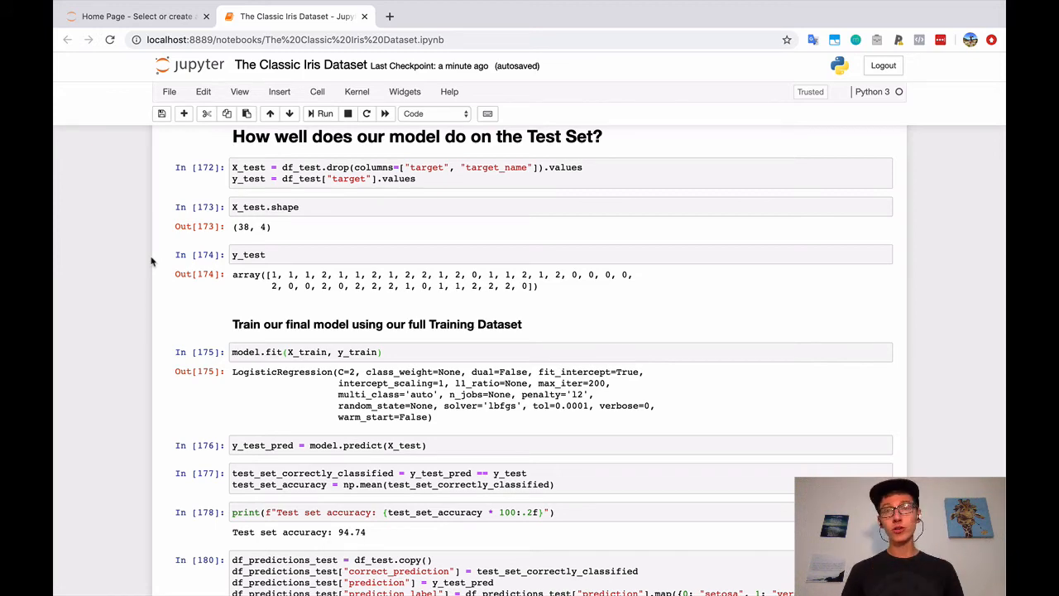
scroll(down, 3)
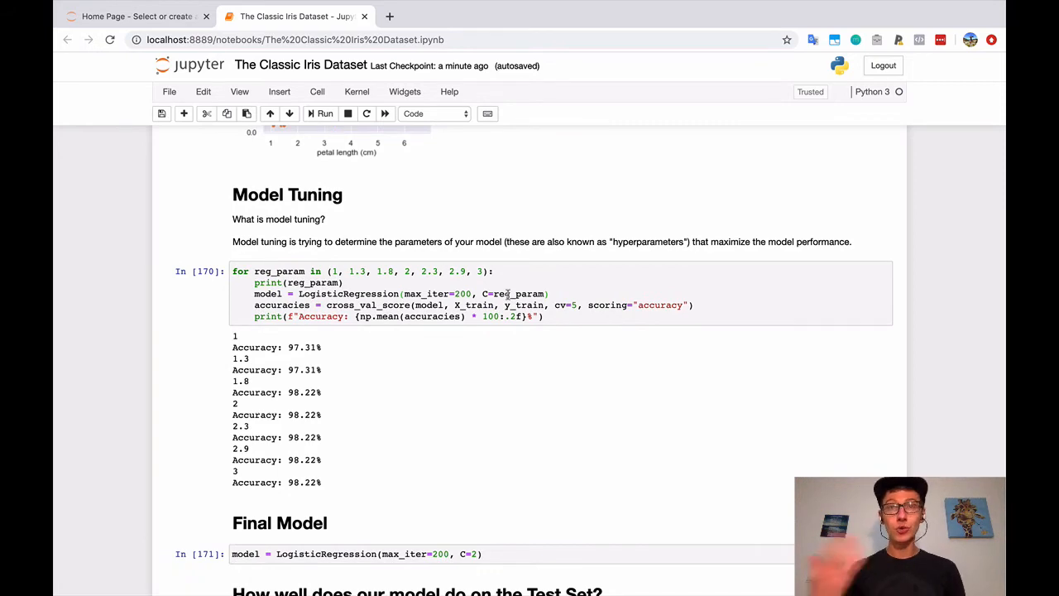
scroll(down, 3)
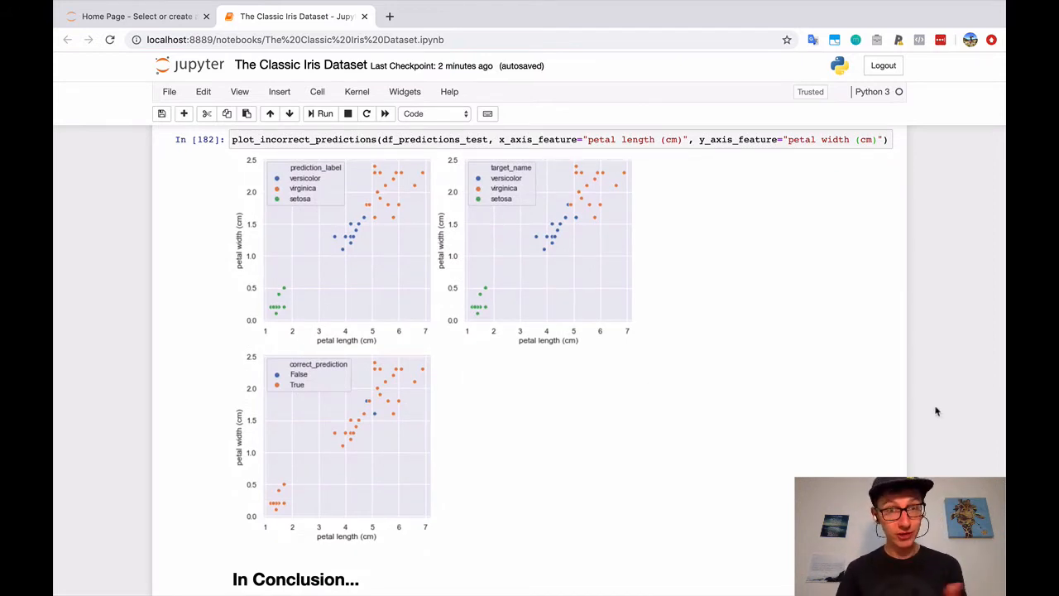
click(388, 15)
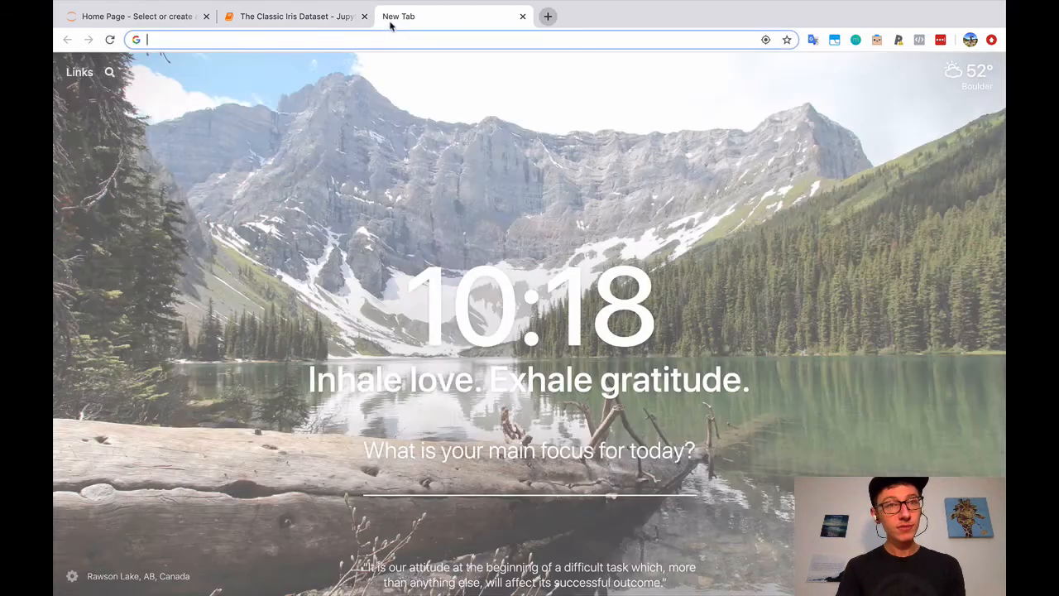
text(confusion matrix)
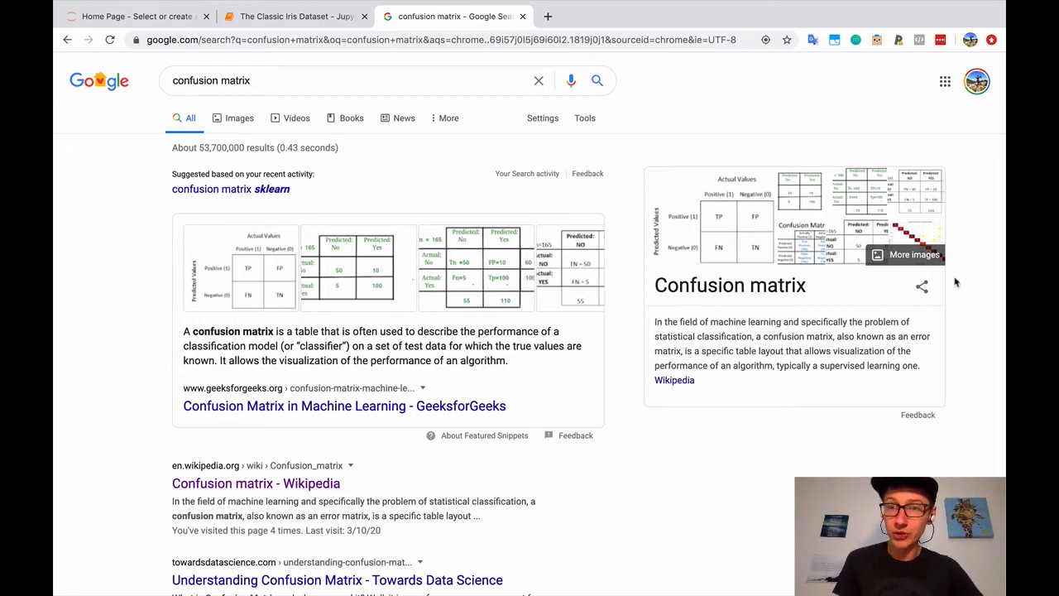
mouse_move(712, 207)
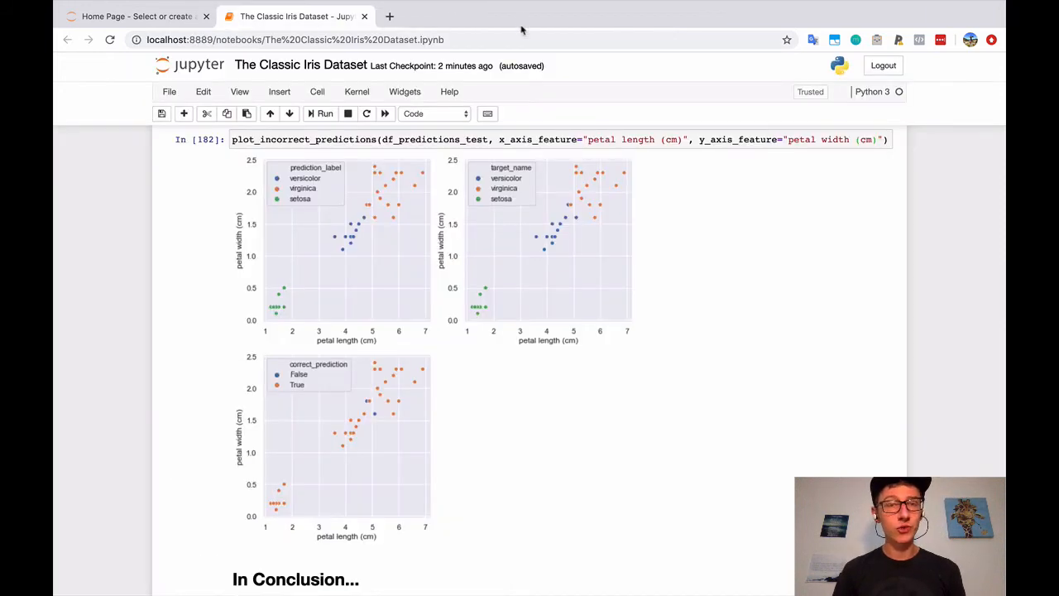
mouse_move(1003, 407)
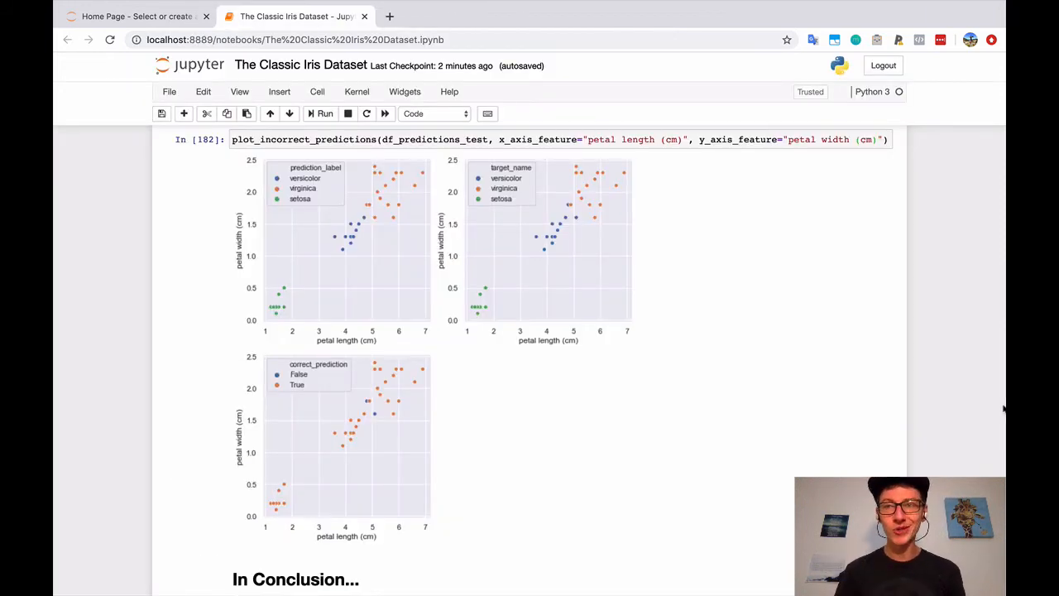
scroll(down, 3)
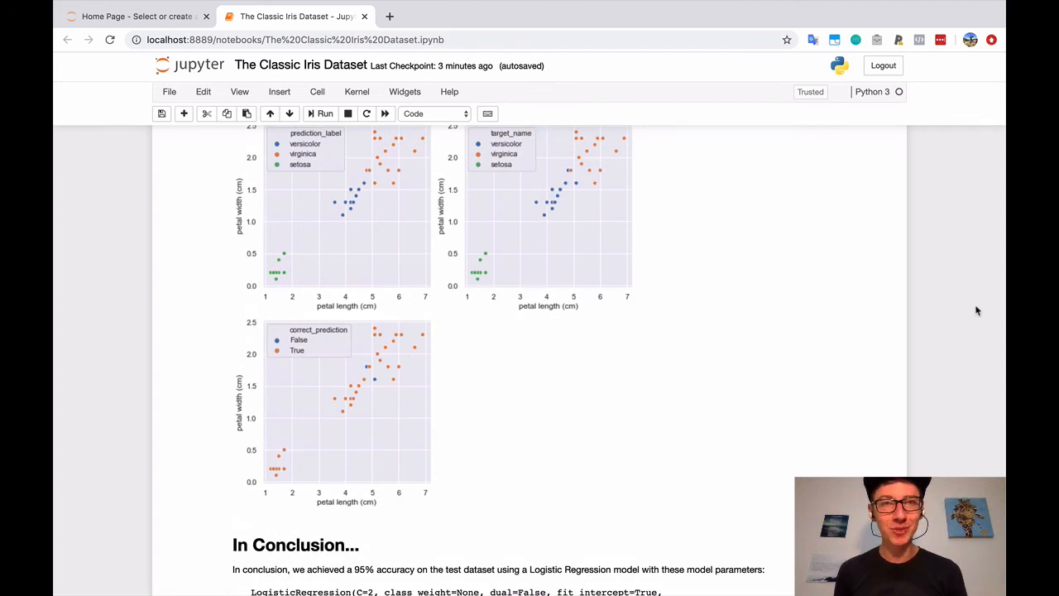
mouse_move(957, 274)
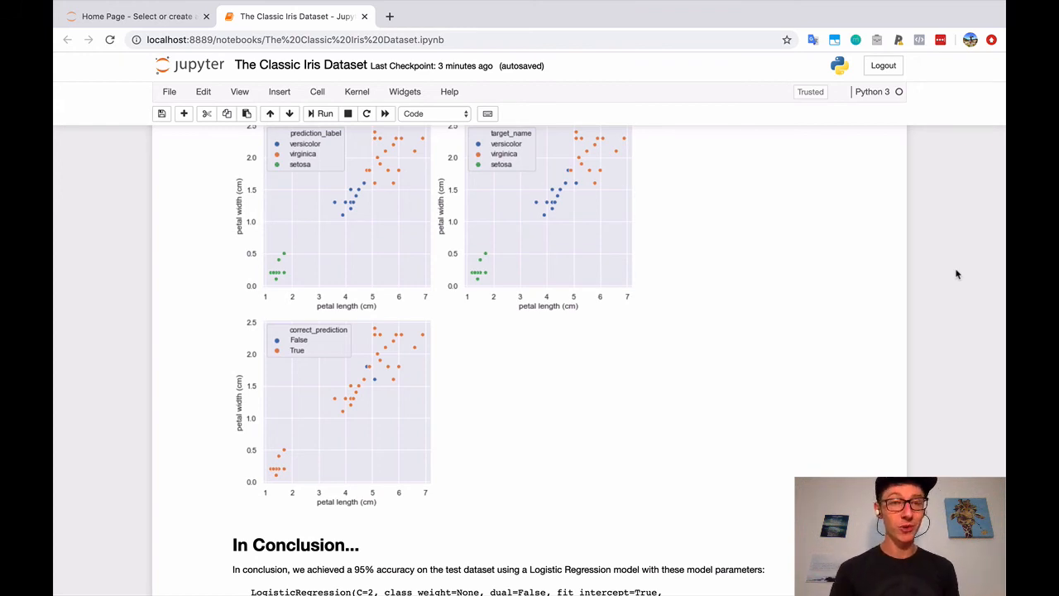
scroll(down, 3)
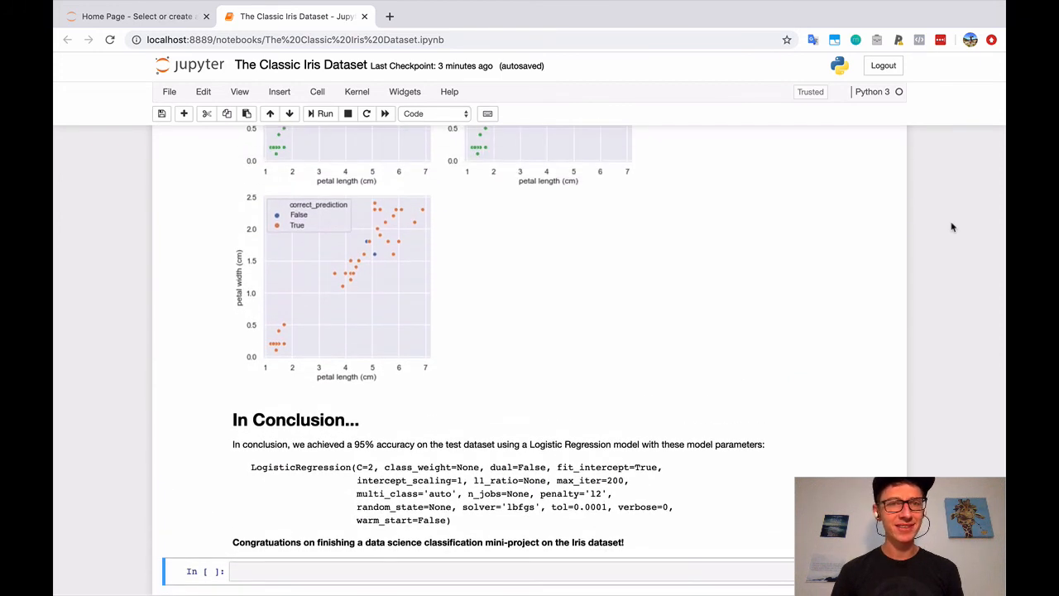
scroll(down, 3)
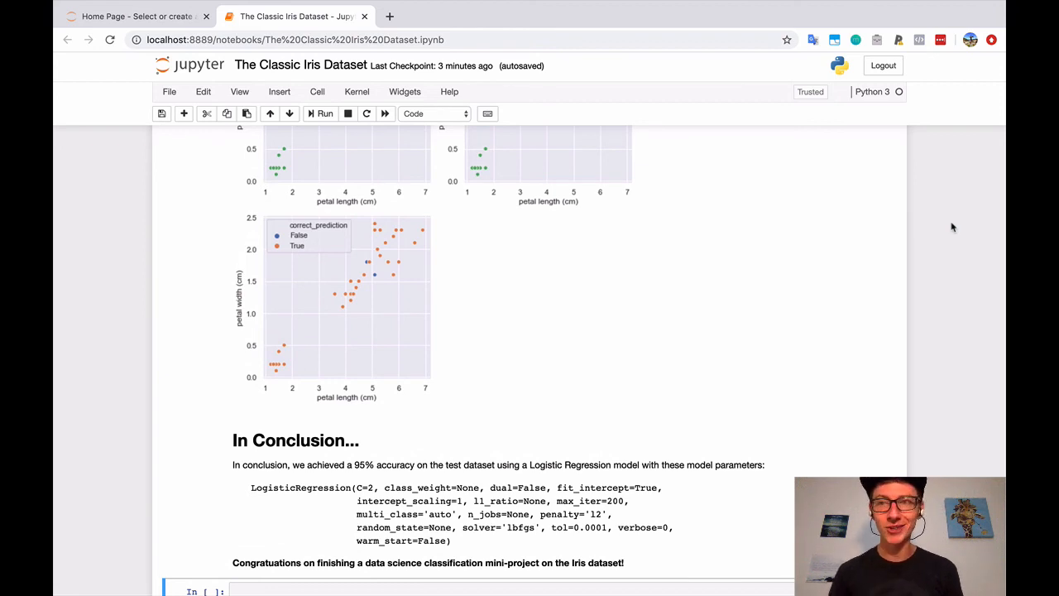
mouse_move(949, 270)
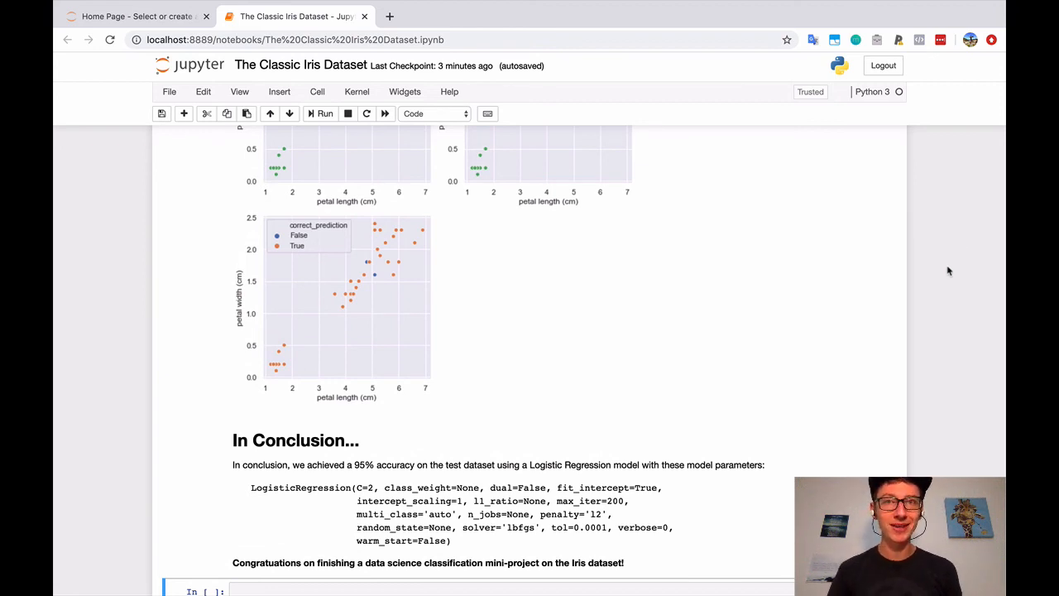